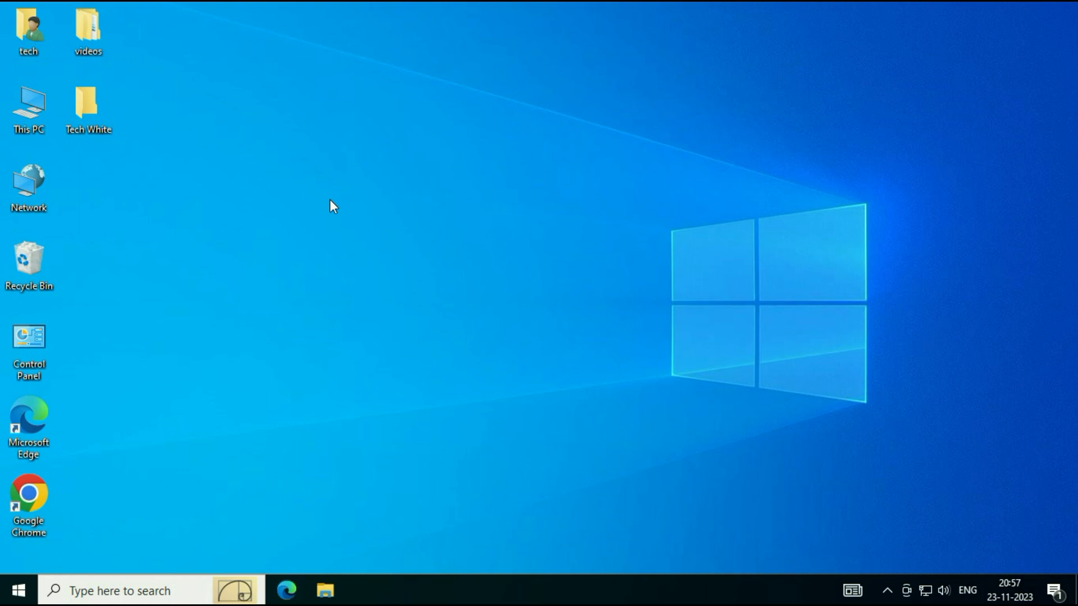
pyautogui.moveTo(19, 591)
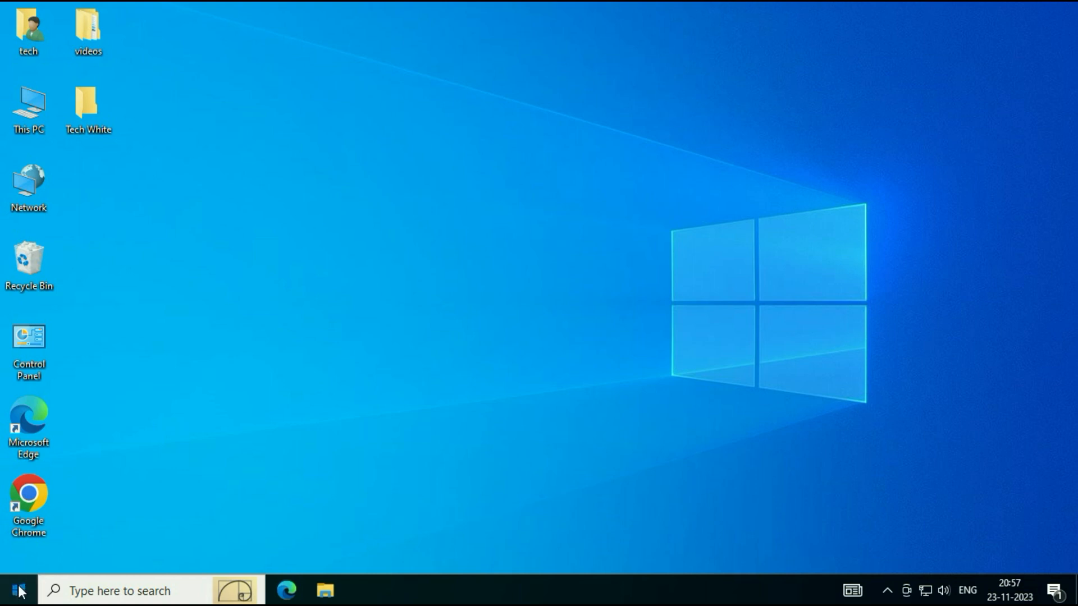
# Open Settings from Start and go to Update & Security.
pyautogui.click(17, 590)
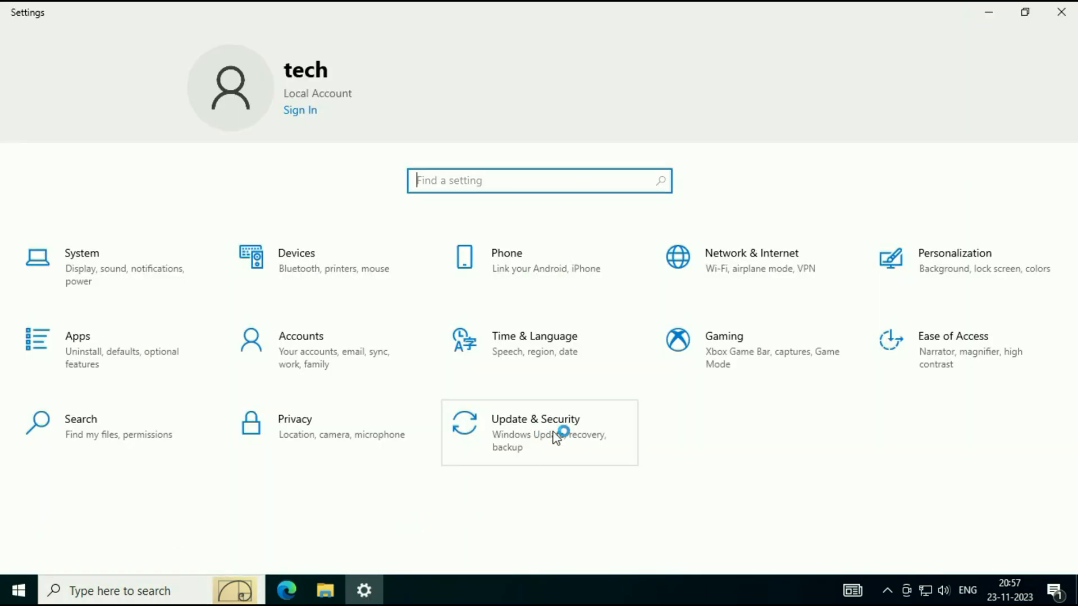
pyautogui.click(538, 431)
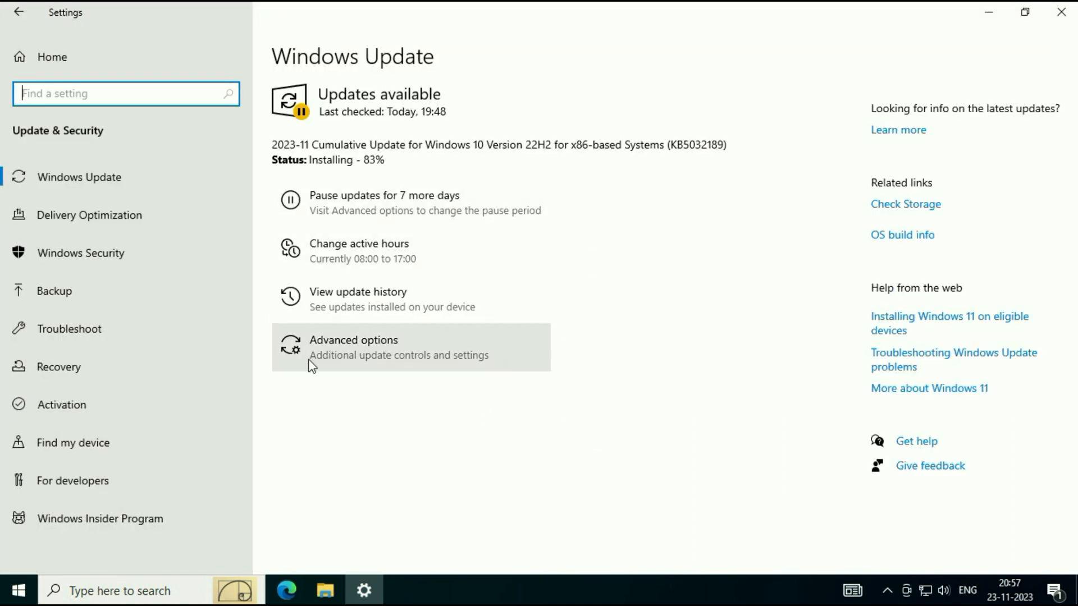
pyautogui.moveTo(390, 352)
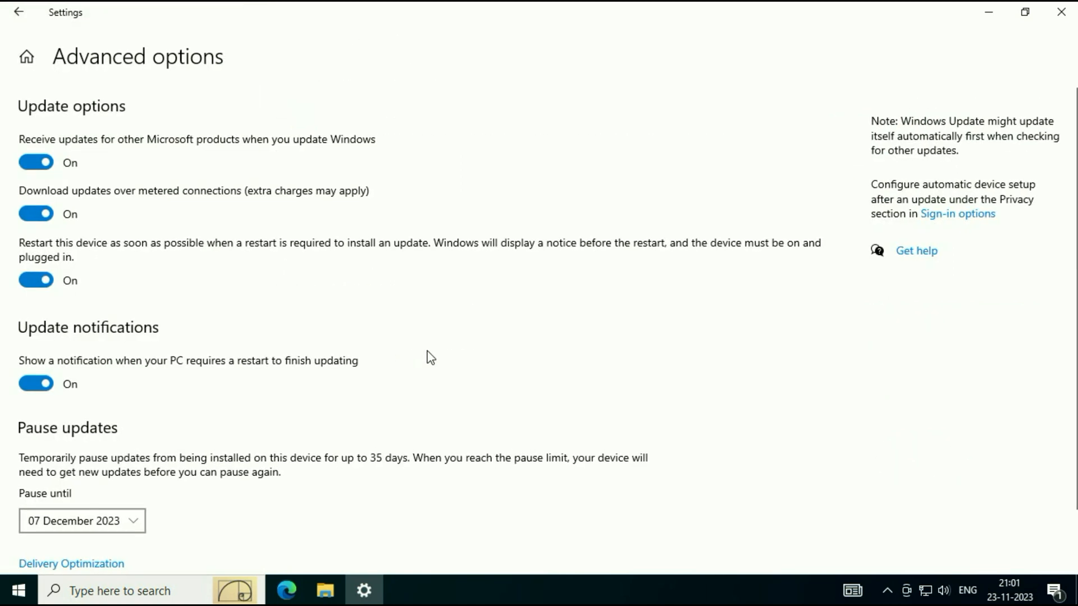
pyautogui.moveTo(110, 112)
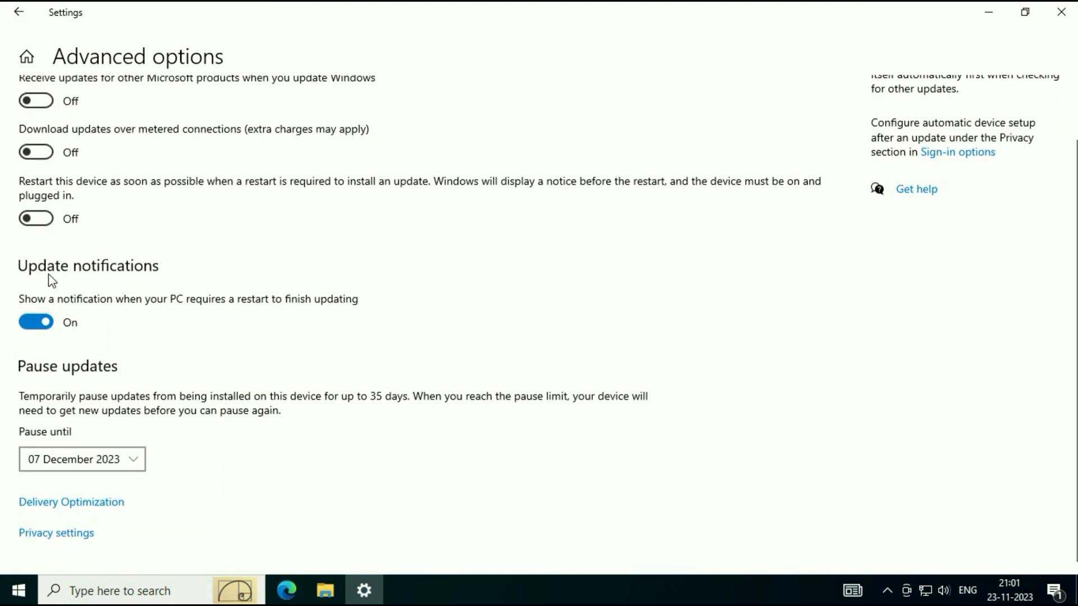
pyautogui.moveTo(152, 269)
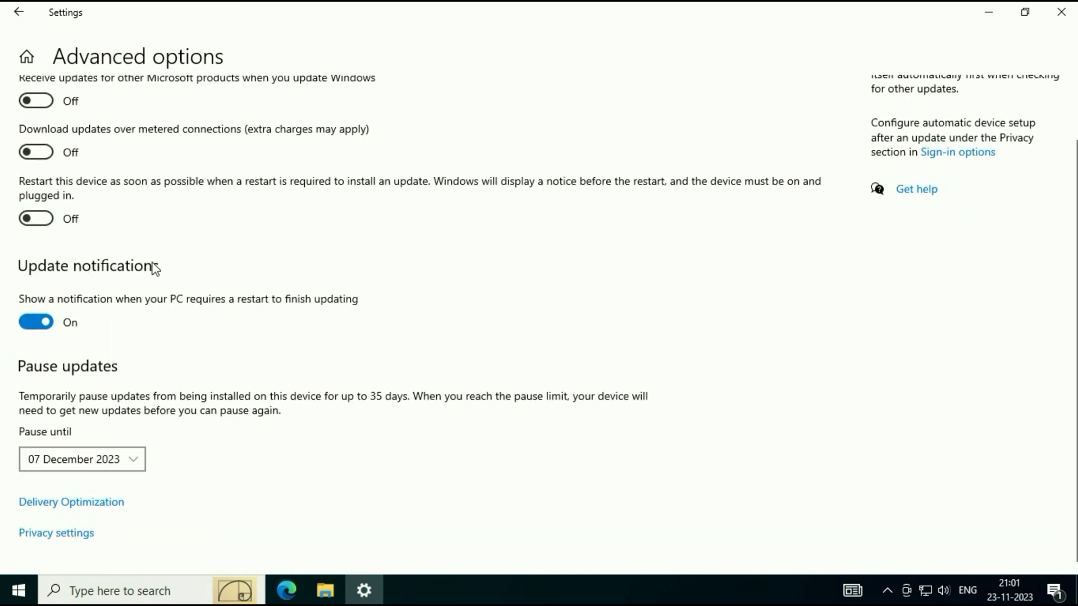
# Turn off the restart notification toggle under Advanced options.
pyautogui.click(36, 322)
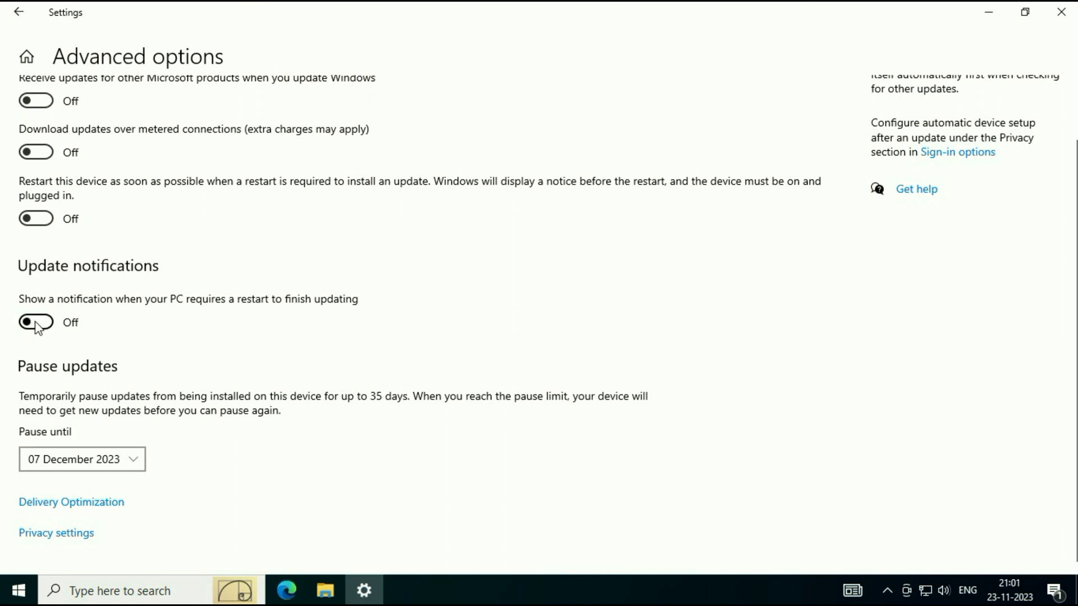
pyautogui.moveTo(101, 383)
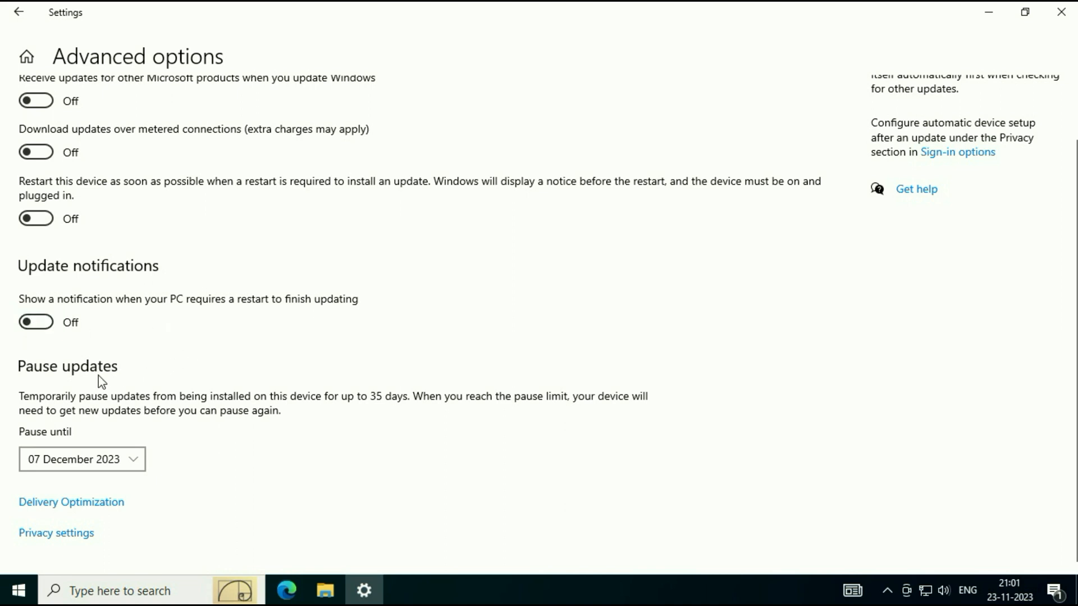
pyautogui.moveTo(156, 384)
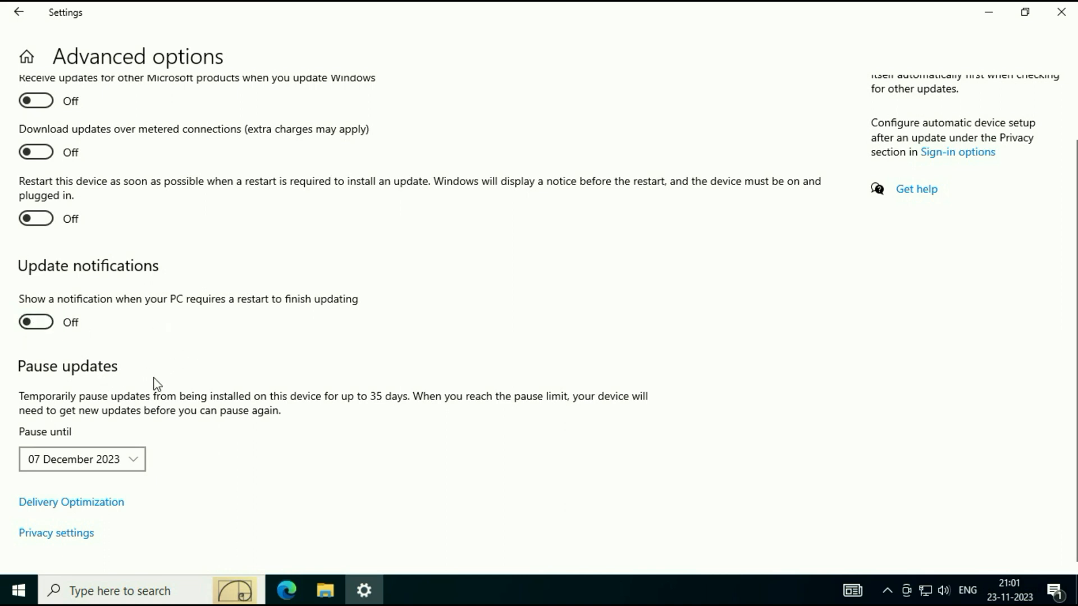
pyautogui.moveTo(298, 411)
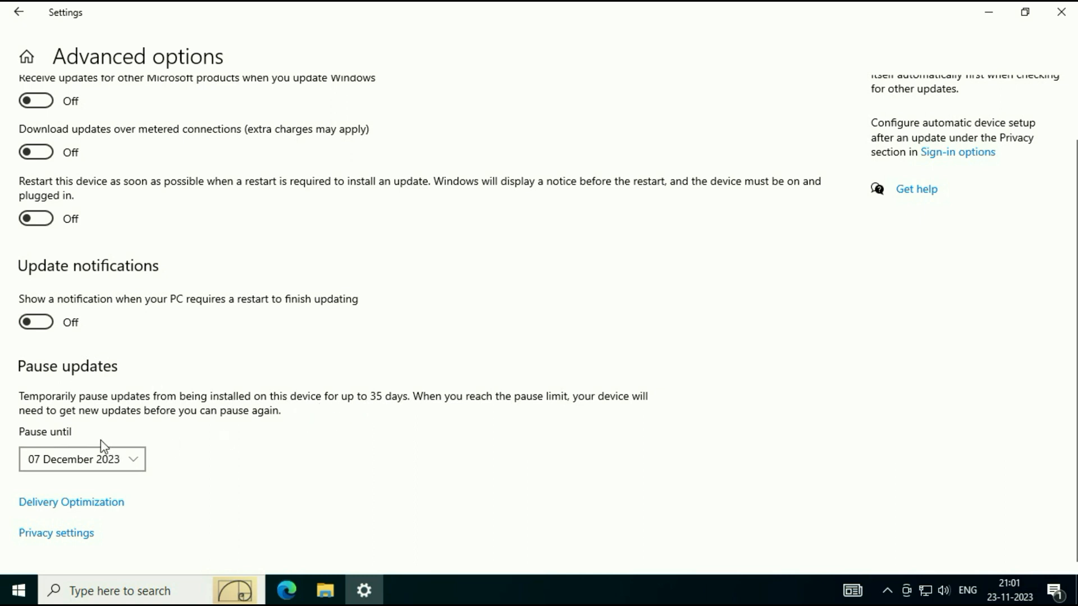
# Choose 18 December 2023 in the Pause until list, replacing the 7 December date.
pyautogui.click(81, 459)
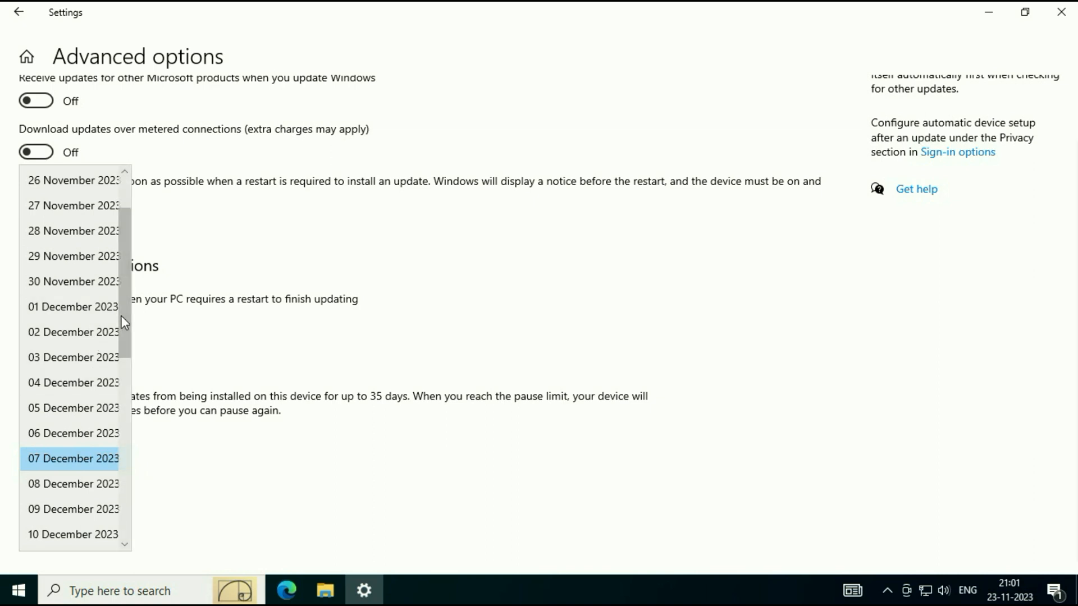
pyautogui.scroll(-3)
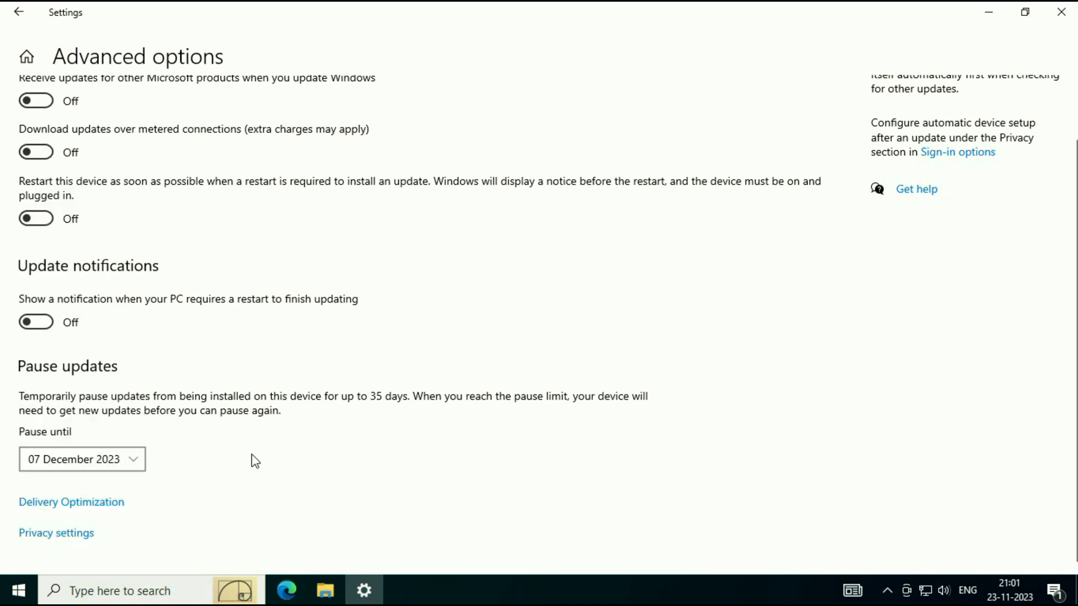
pyautogui.click(82, 460)
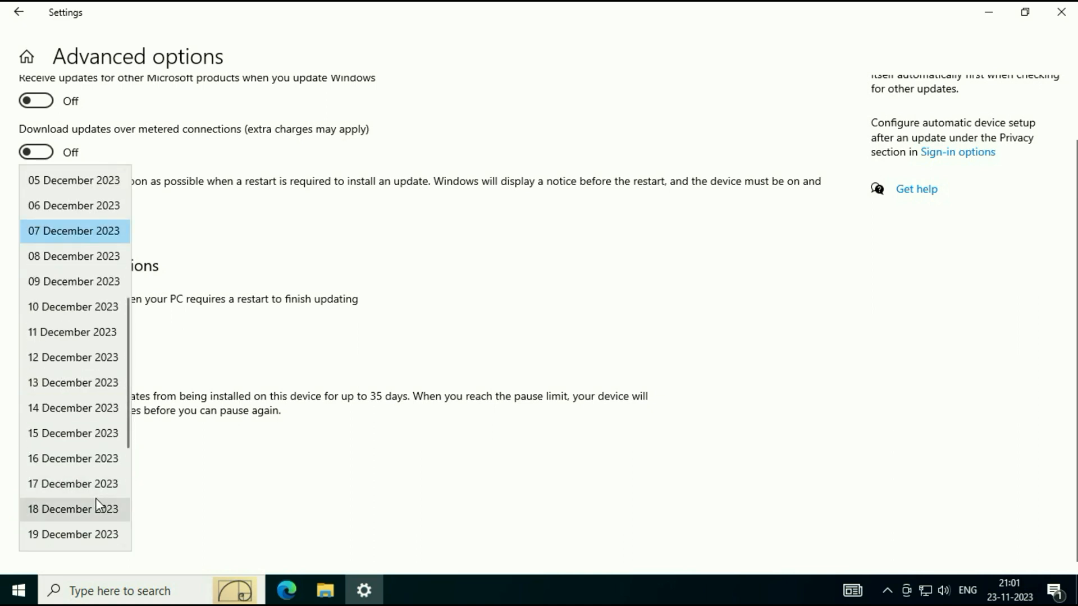
pyautogui.click(74, 509)
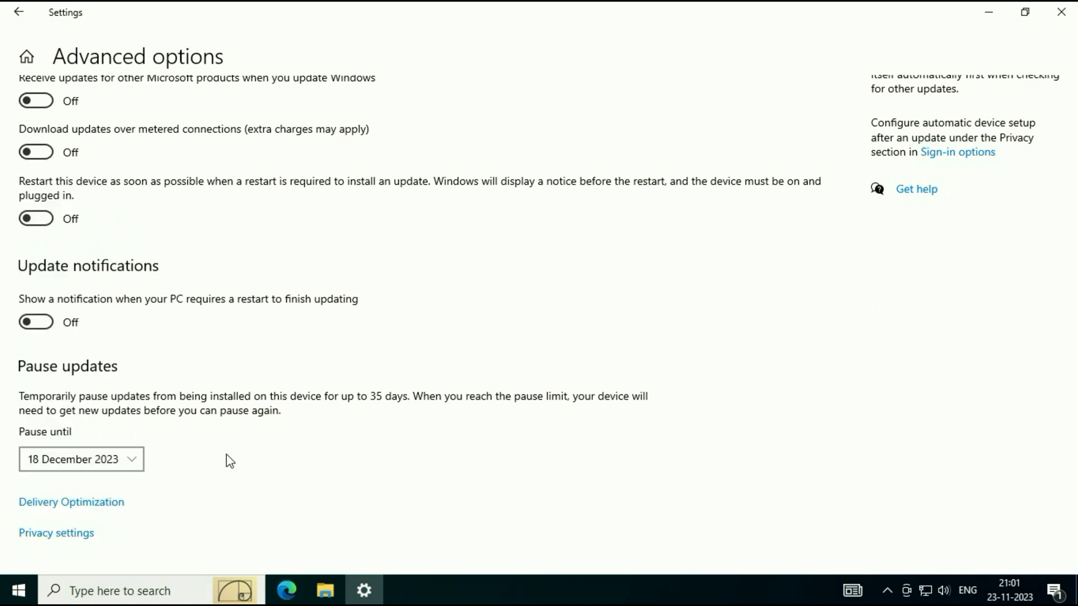
pyautogui.moveTo(466, 375)
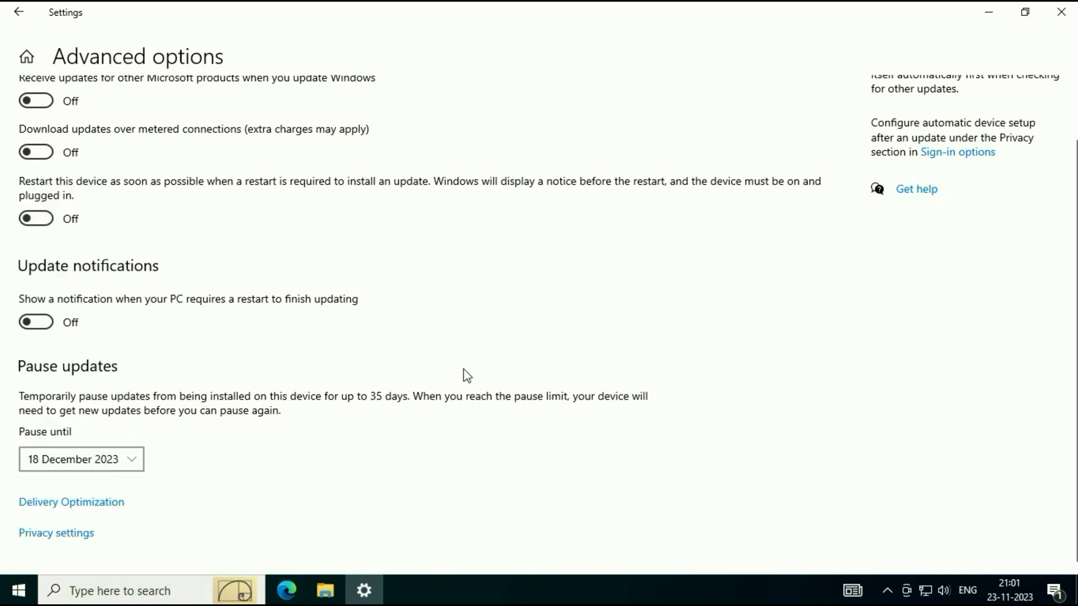
# Close Settings and search Start for 'services' to reach the Services console.
pyautogui.click(1061, 11)
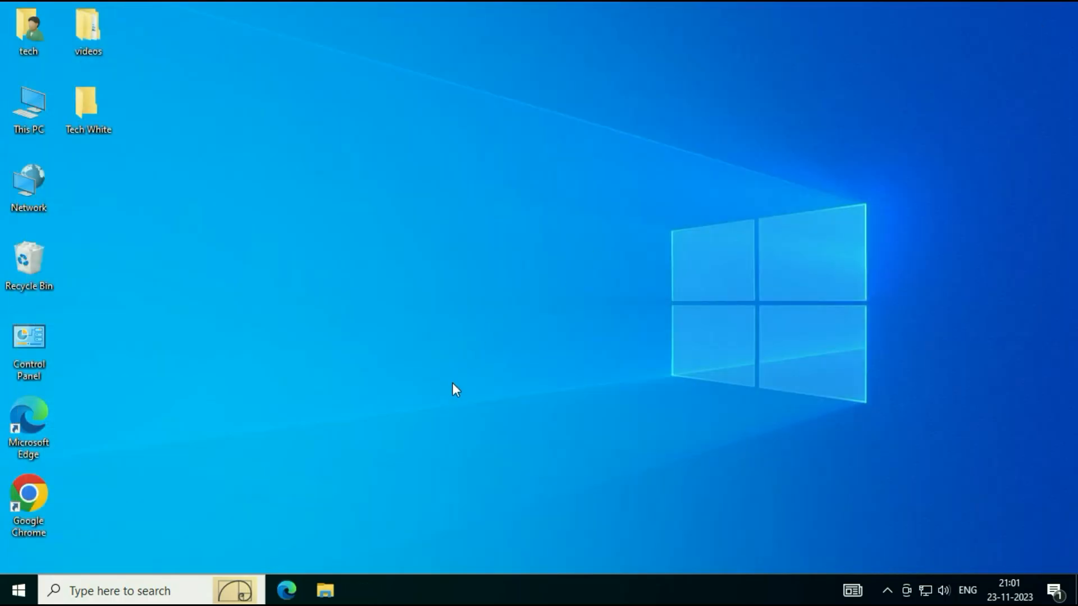
pyautogui.moveTo(13, 590)
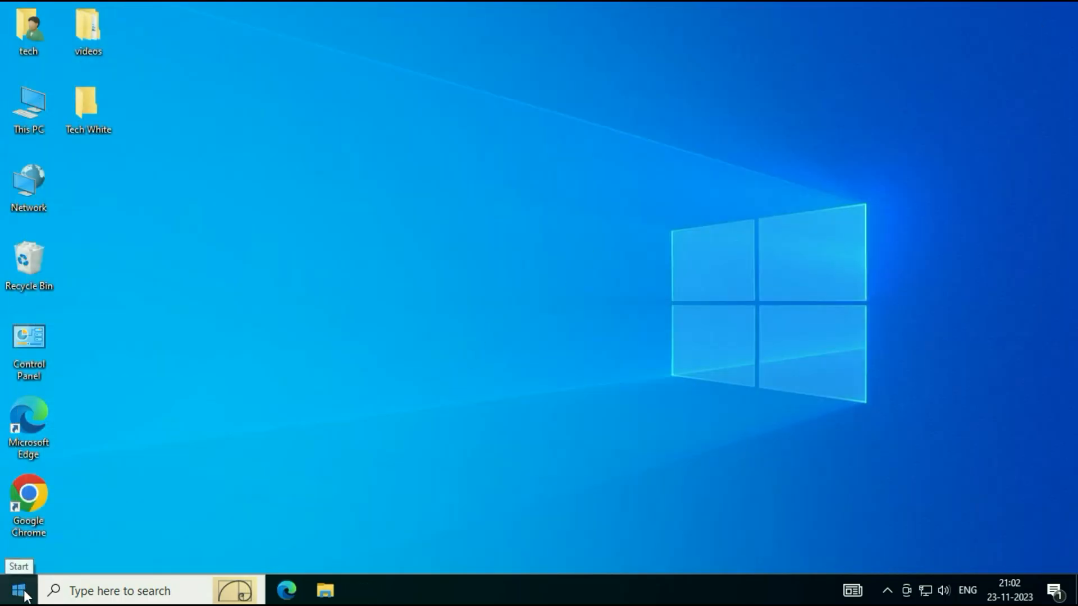
pyautogui.write('se')
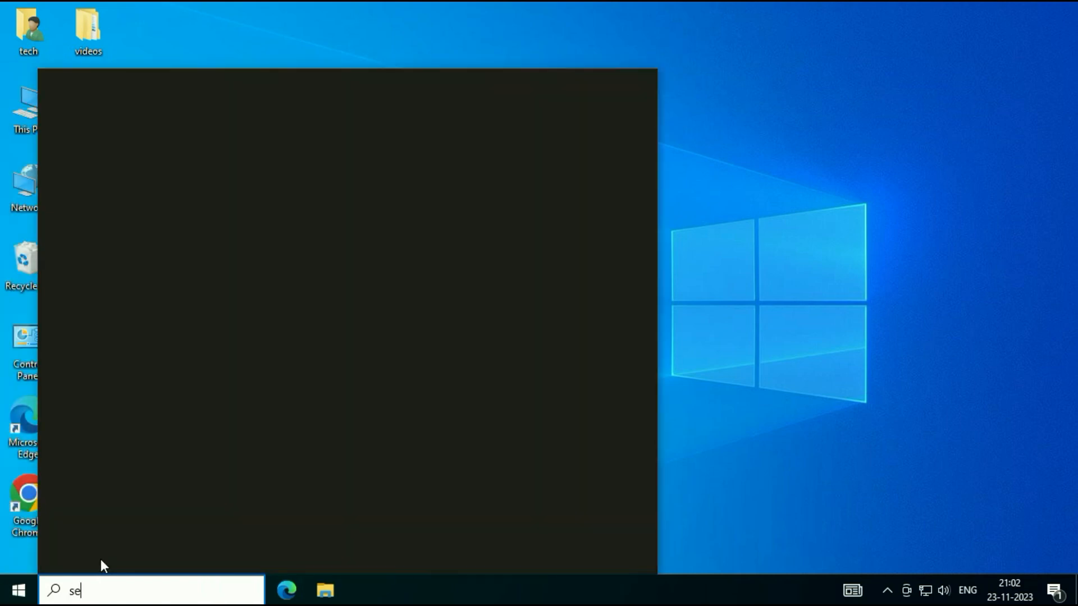
pyautogui.write('rvices')
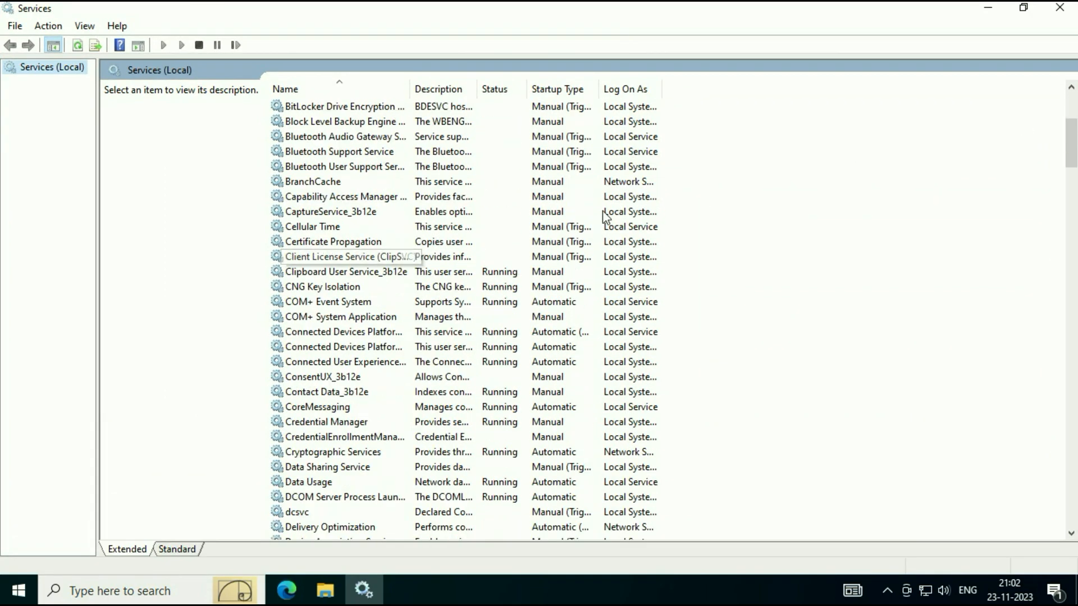
# Scroll to the bottom of the Services list and select Windows Update.
pyautogui.scroll(-3)
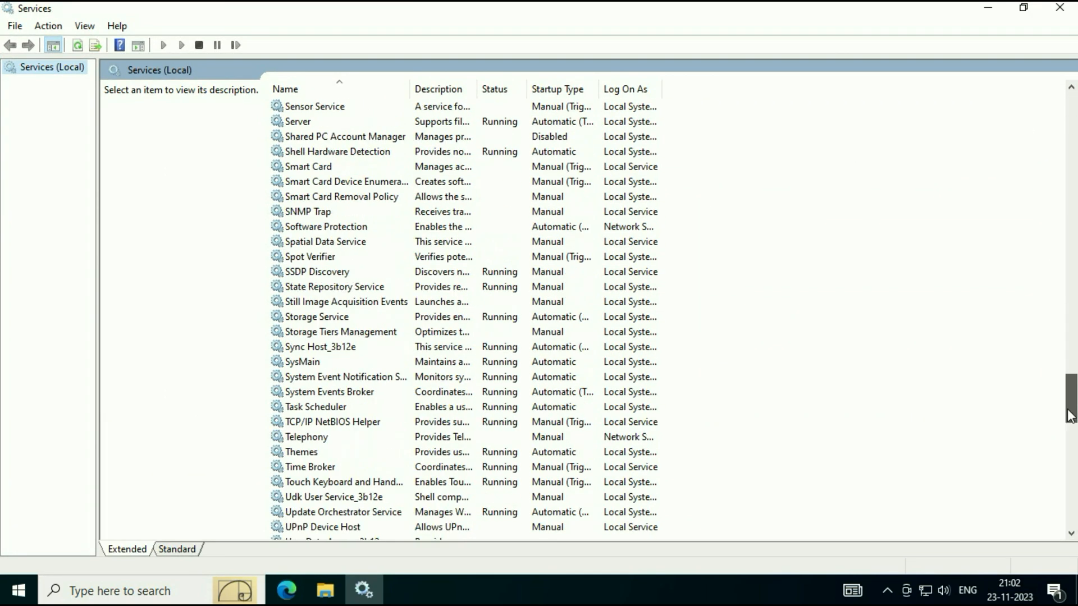
pyautogui.scroll(-3)
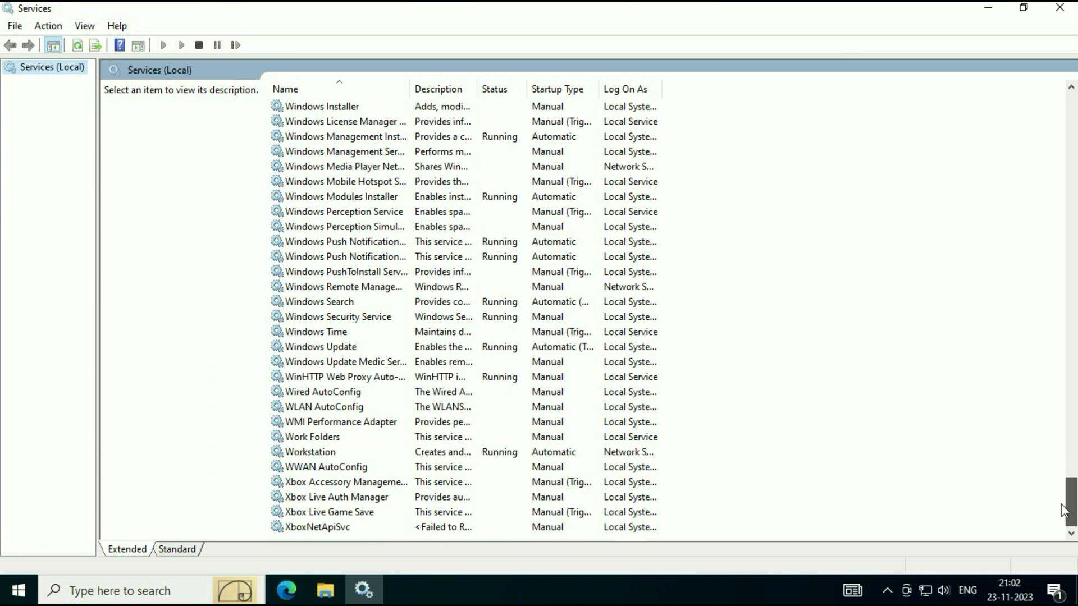
pyautogui.click(320, 347)
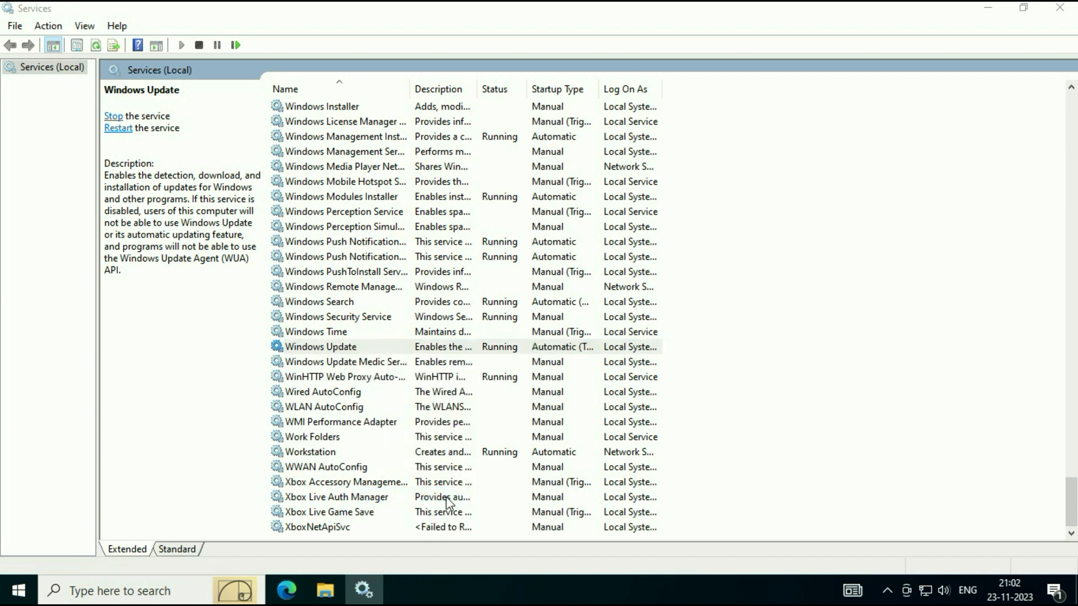
# In Windows Update properties, set startup type Disabled, apply, stop the service and confirm.
pyautogui.doubleClick(320, 347)
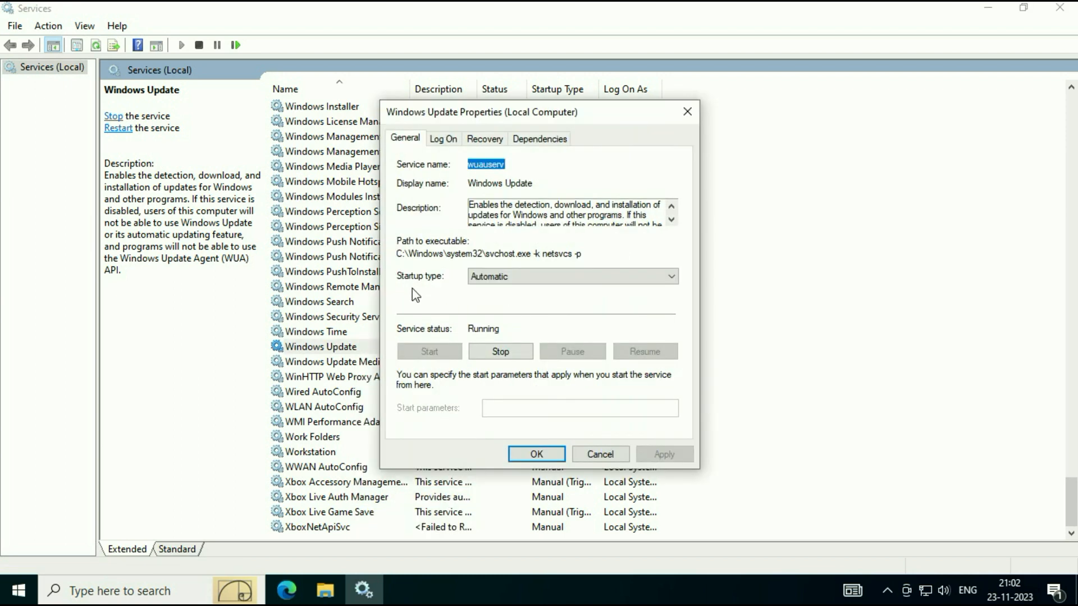
pyautogui.click(667, 277)
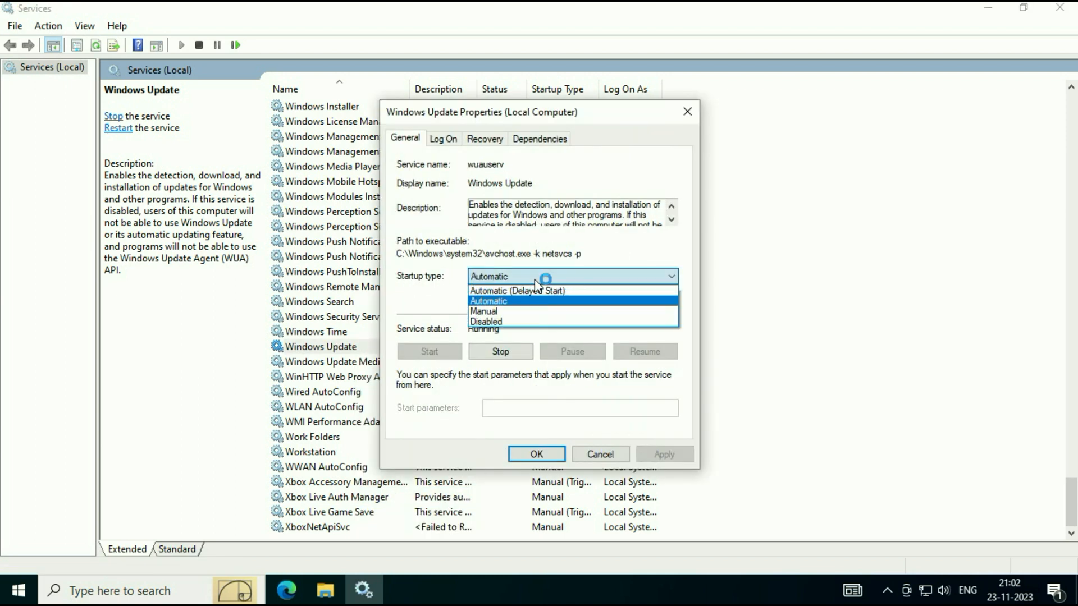
pyautogui.click(487, 321)
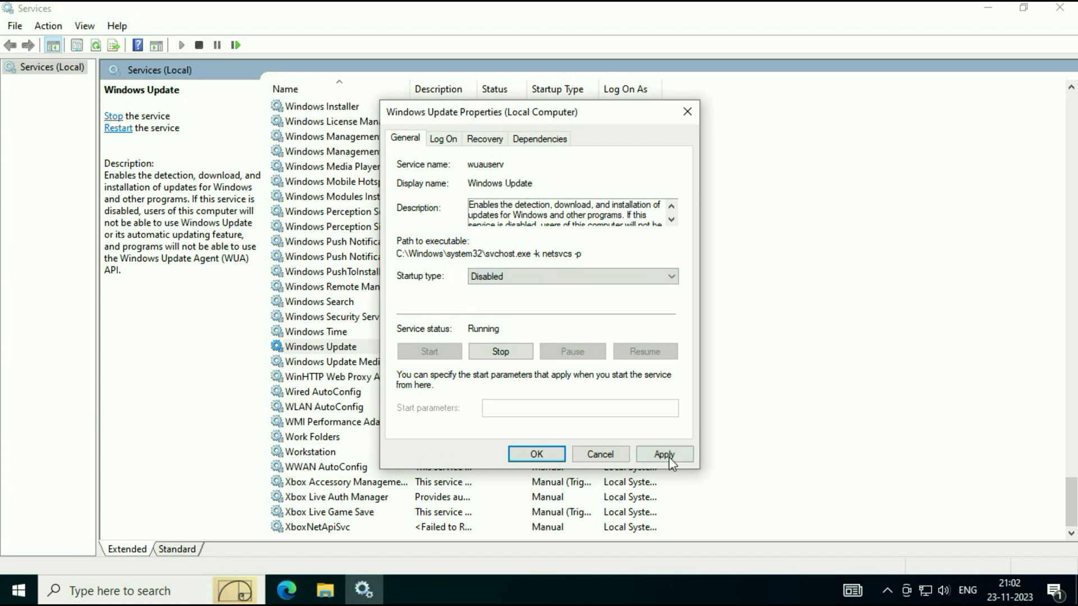
pyautogui.click(664, 454)
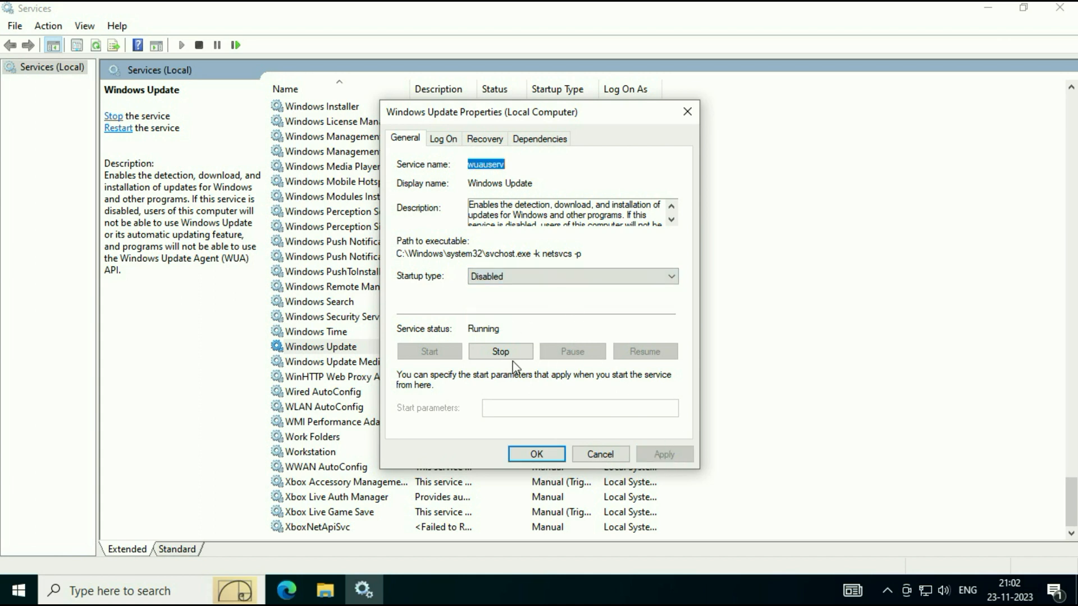
pyautogui.click(500, 352)
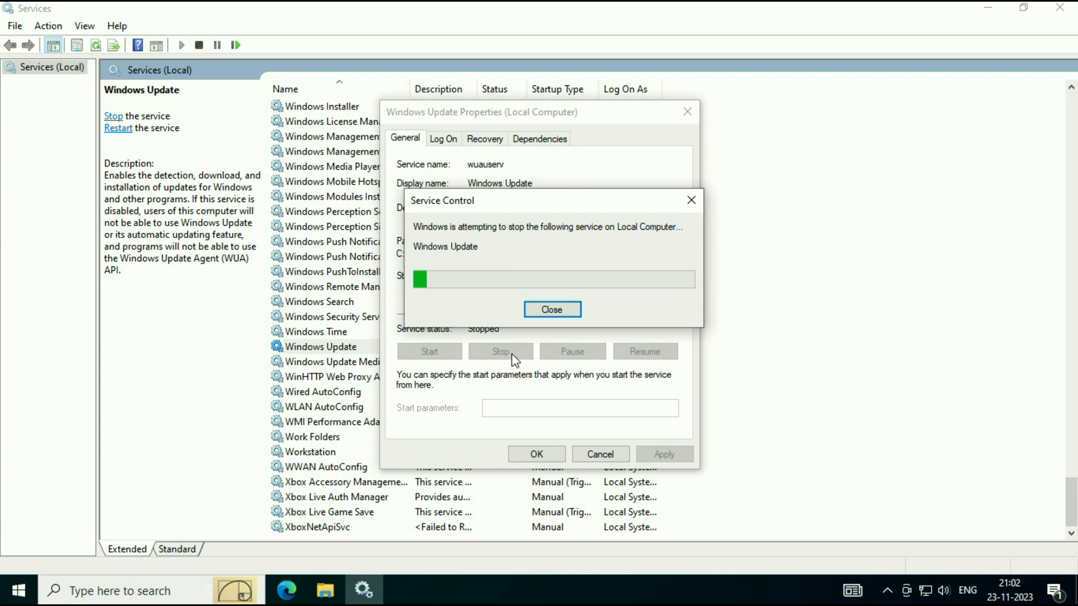
pyautogui.click(553, 309)
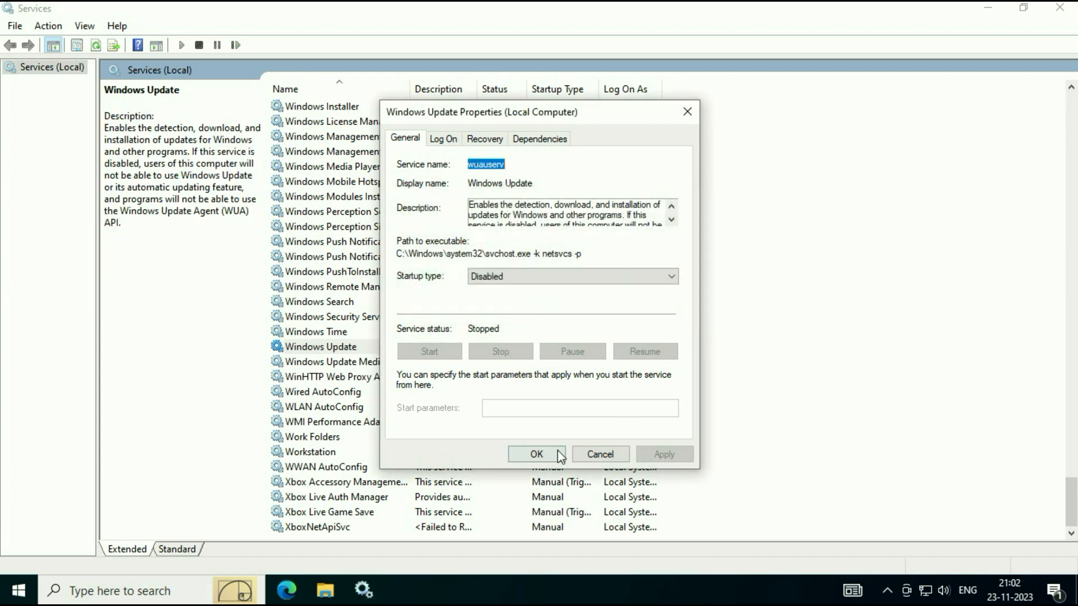
pyautogui.click(537, 454)
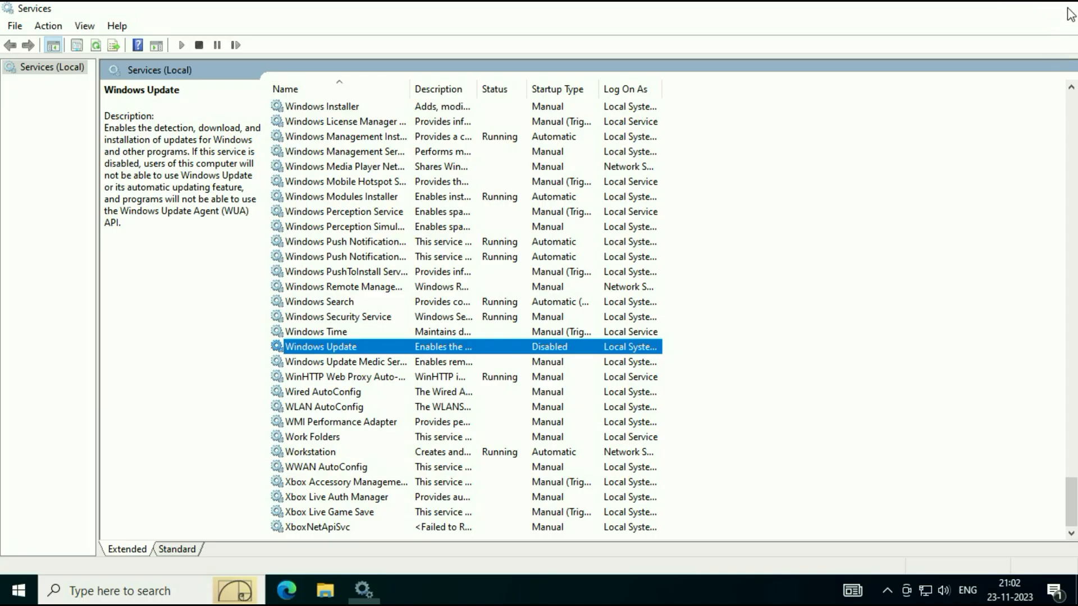